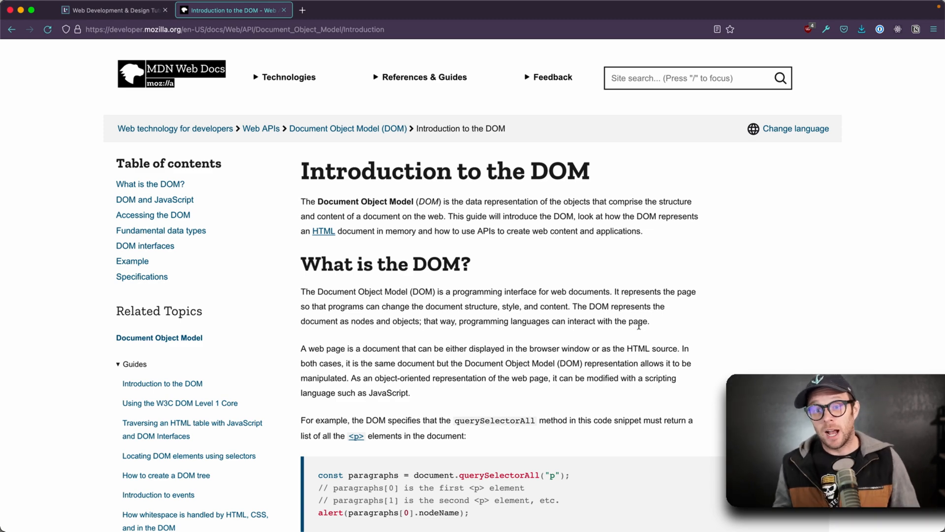
pyautogui.moveTo(640, 350)
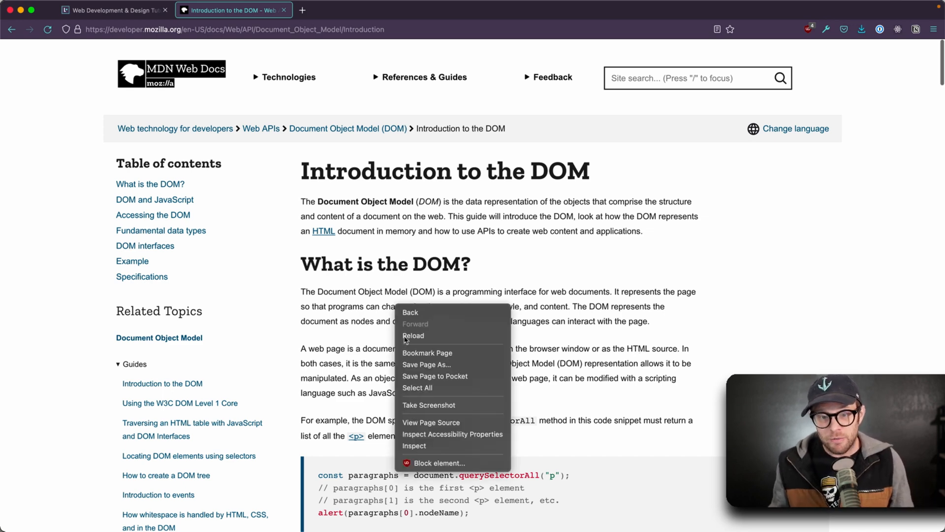
# Step: Inspect the page so the developer tools show its HTML element tree beside the article
pyautogui.click(414, 446)
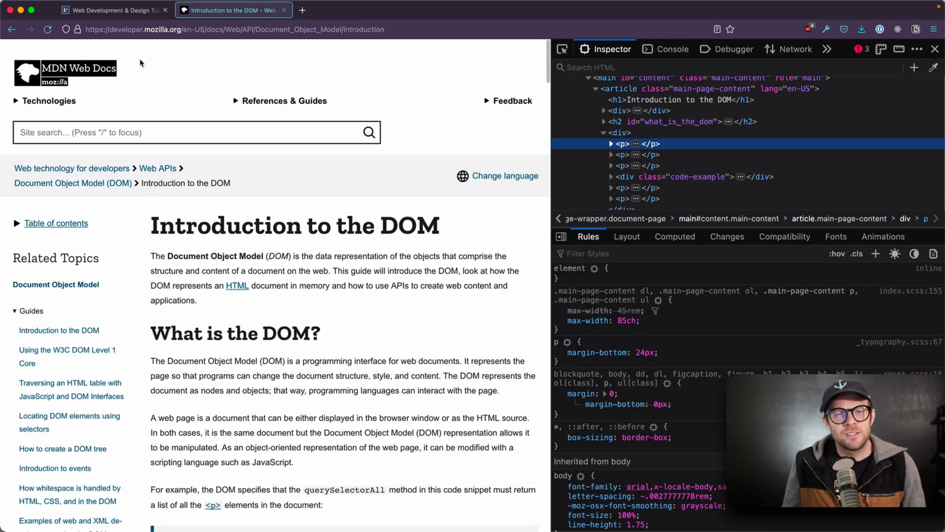
pyautogui.moveTo(114, 242)
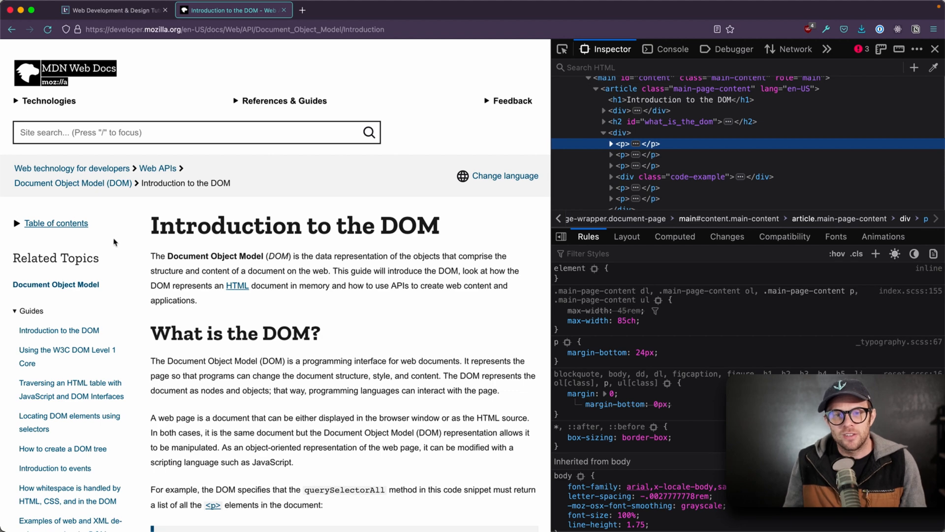
pyautogui.moveTo(390, 360)
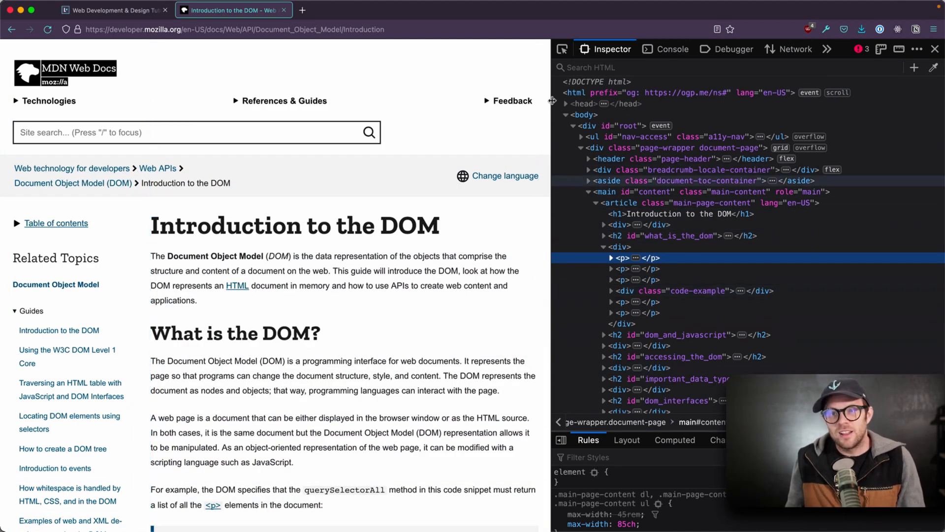
pyautogui.moveTo(572, 95)
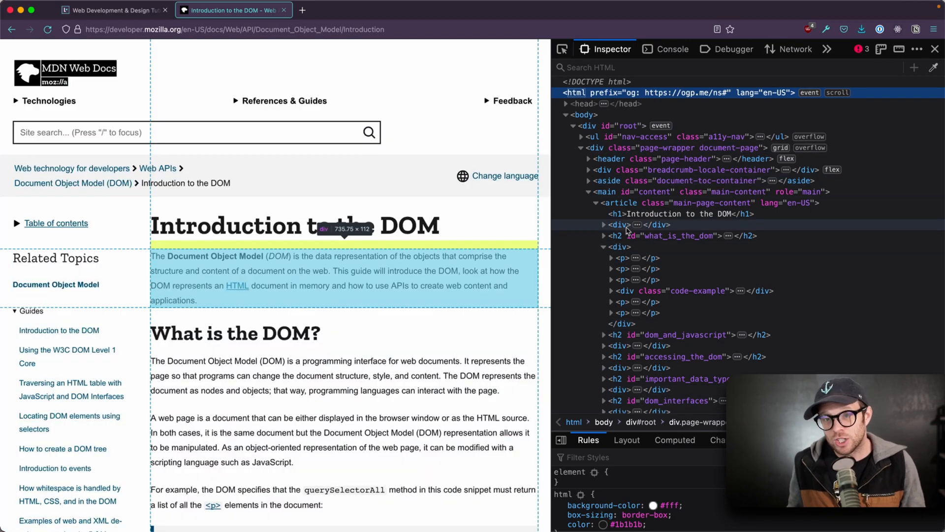
pyautogui.moveTo(355, 423)
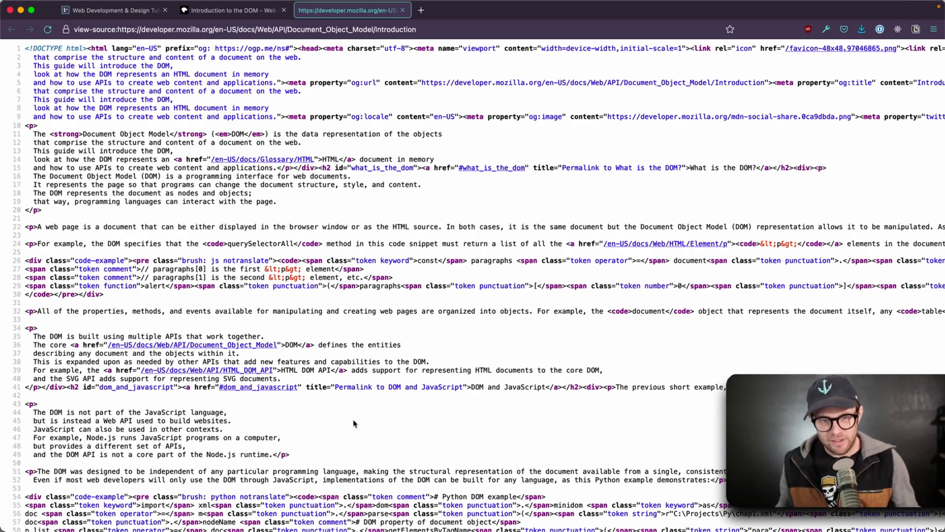
# Step: Scroll through the raw HTML source of the Introduction to the DOM page
pyautogui.scroll(-3)
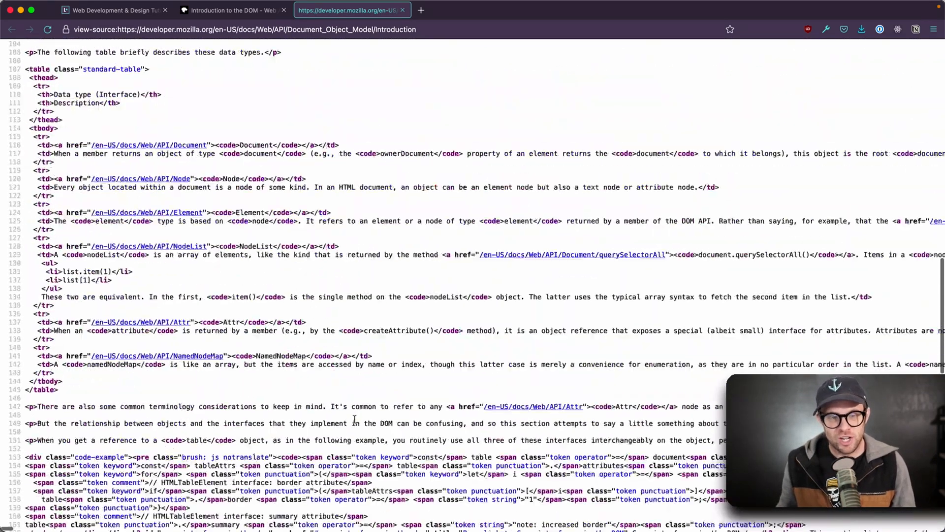
pyautogui.scroll(-3)
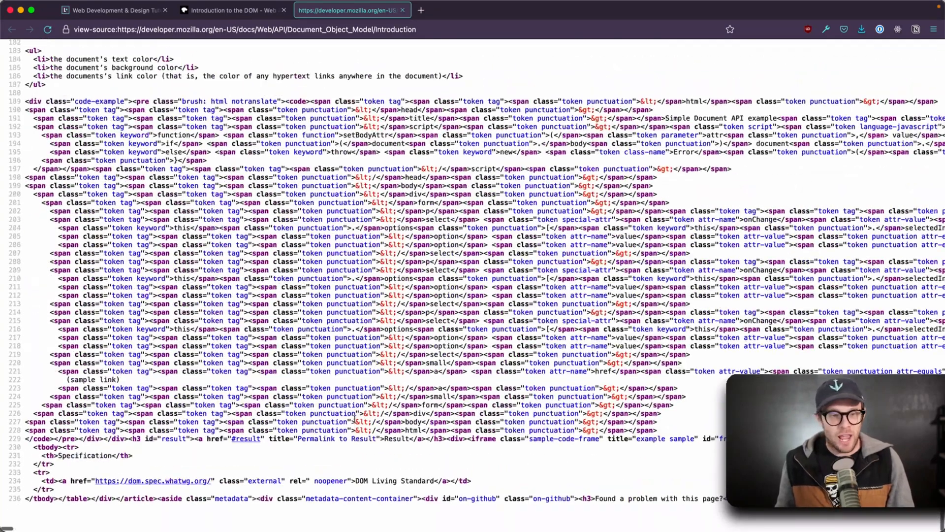
pyautogui.scroll(3)
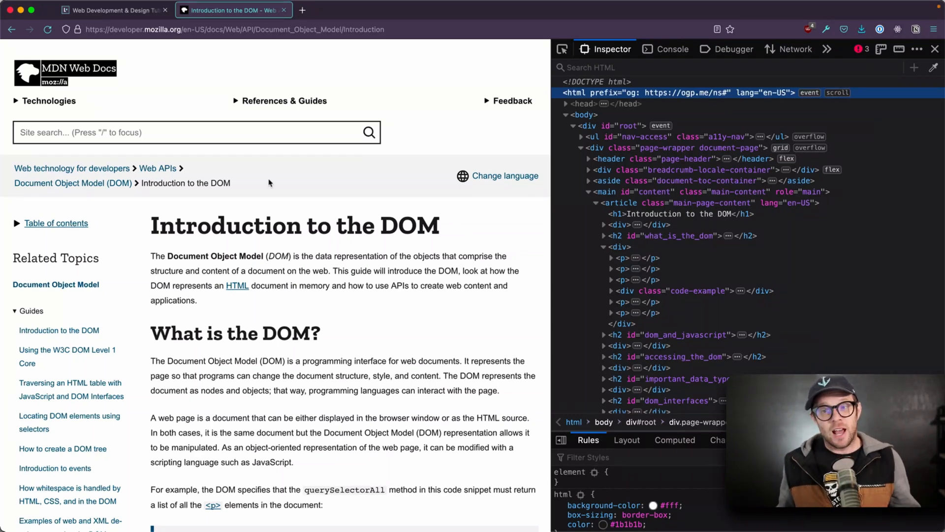
pyautogui.moveTo(684, 237)
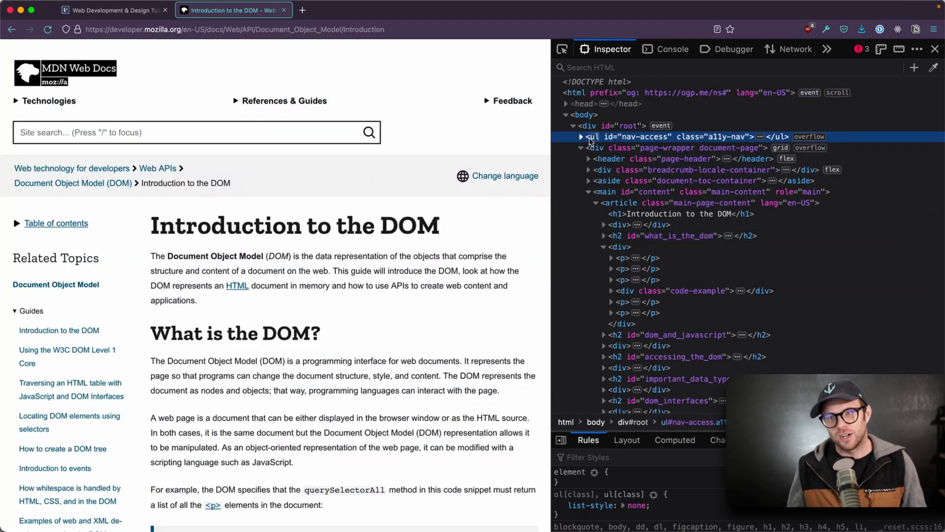
# Step: Scroll the article down toward its table of DOM data types
pyautogui.scroll(-3)
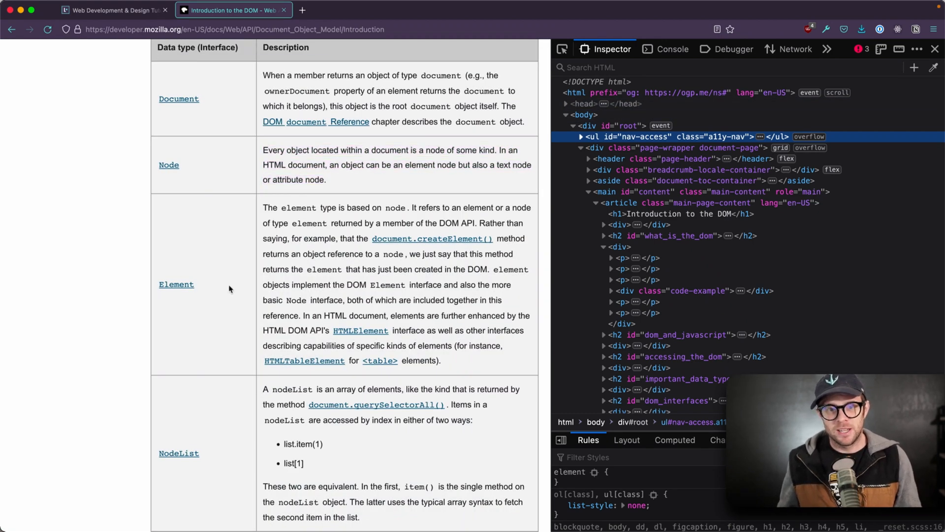
# Step: Scroll through the Fundamental data types table down to the DOM interfaces heading
pyautogui.scroll(3)
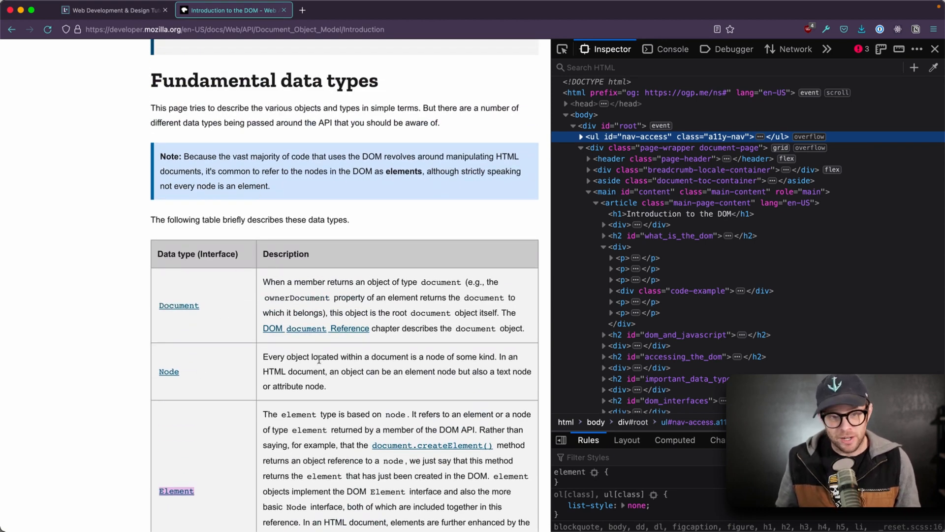
pyautogui.scroll(-3)
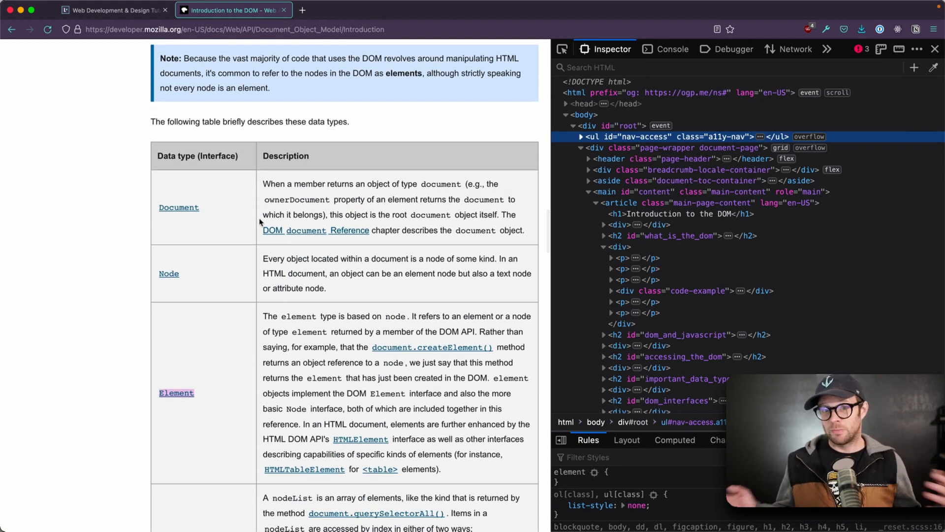
pyautogui.scroll(-3)
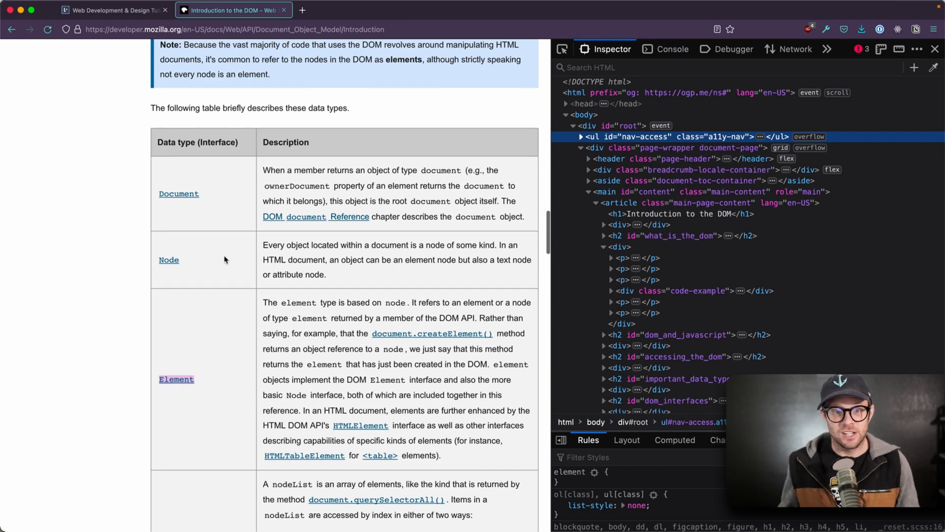
pyautogui.scroll(-3)
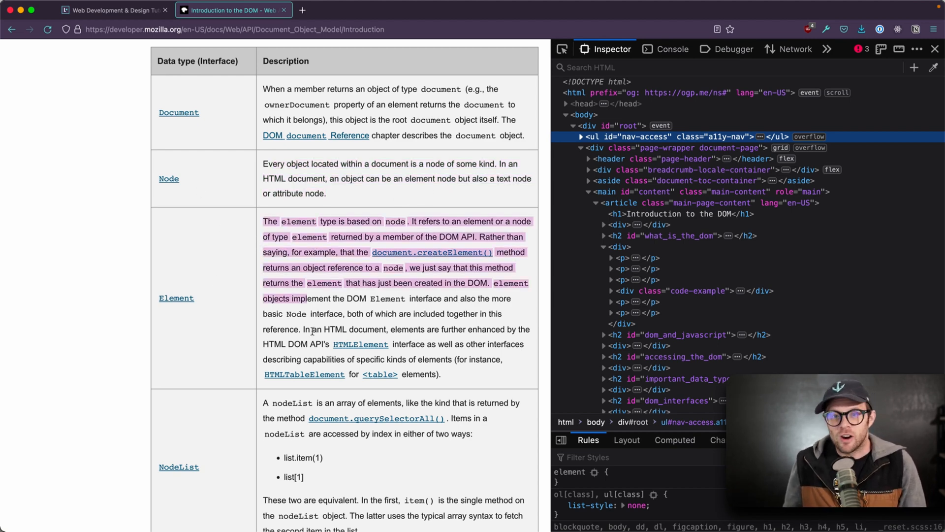
pyautogui.moveTo(427, 256)
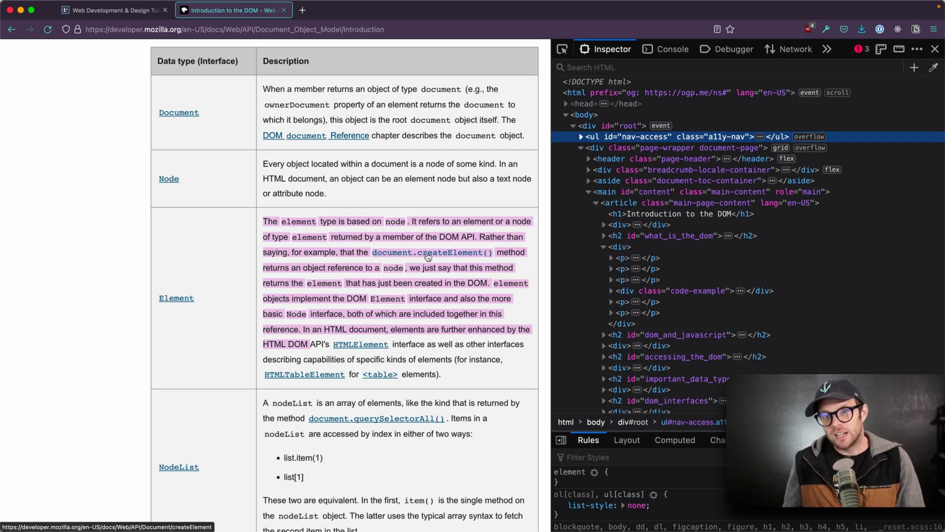
pyautogui.moveTo(407, 310)
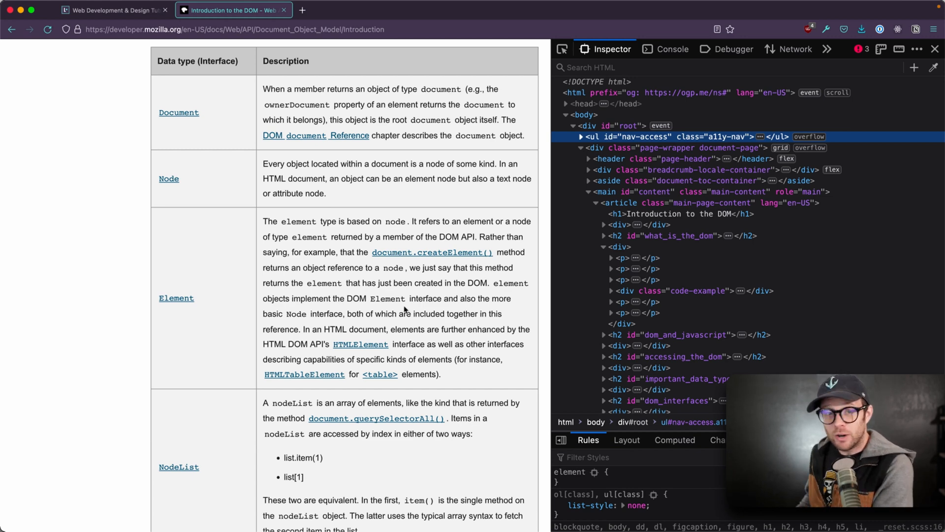
pyautogui.scroll(-3)
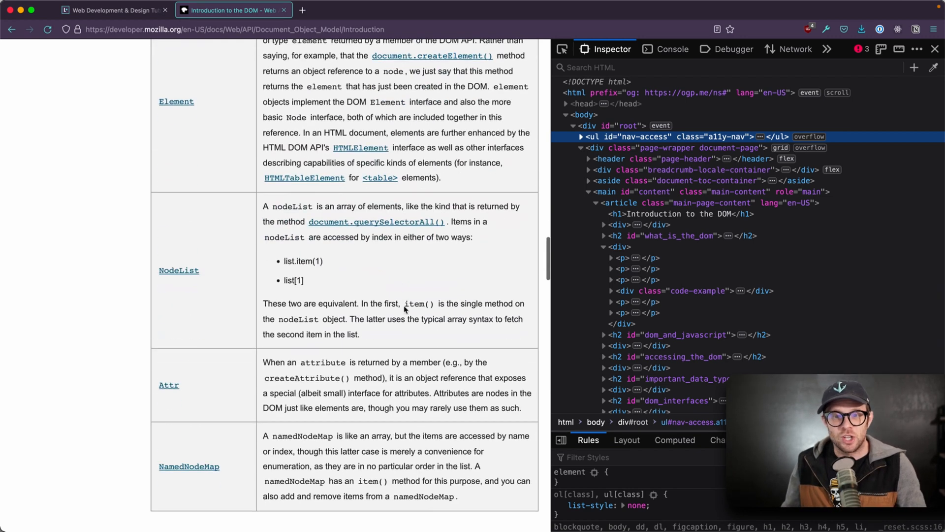
pyautogui.scroll(-3)
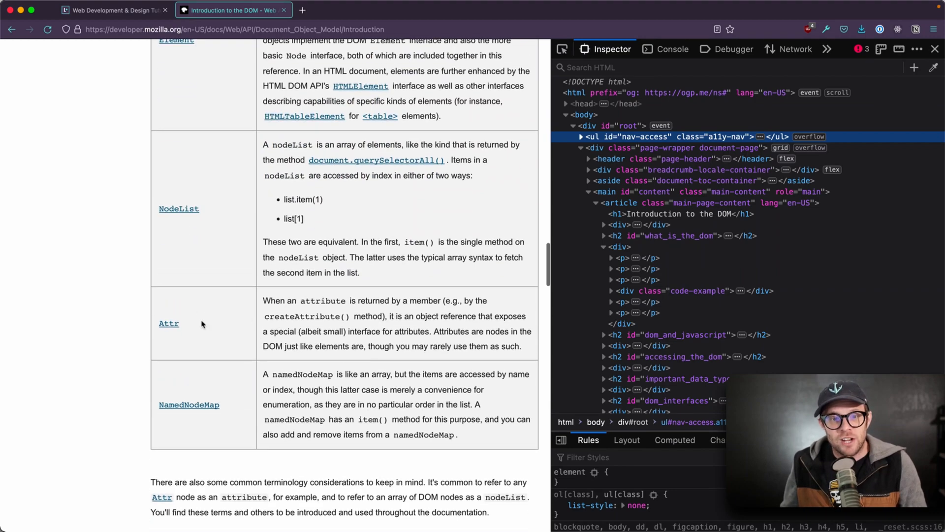
pyautogui.scroll(-3)
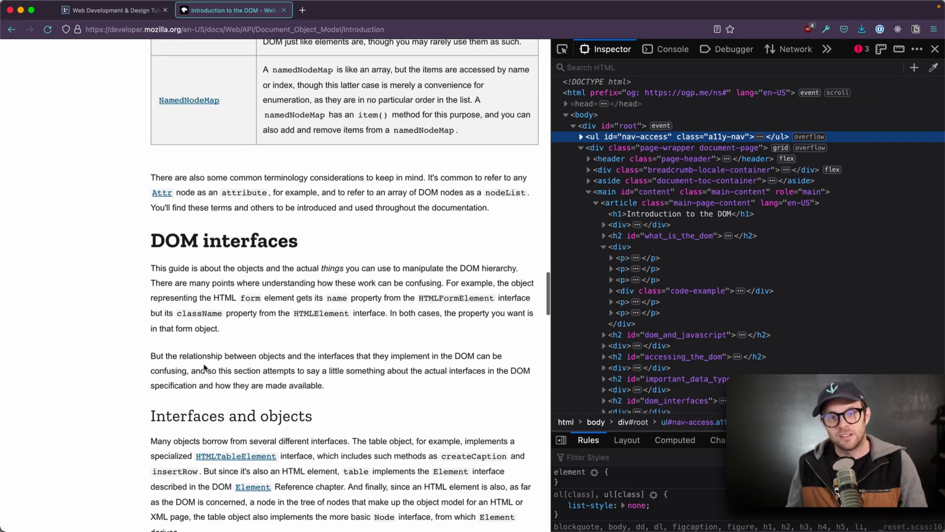
# Step: Scroll past the common DOM APIs list down to the Example section's HTML code block
pyautogui.scroll(-3)
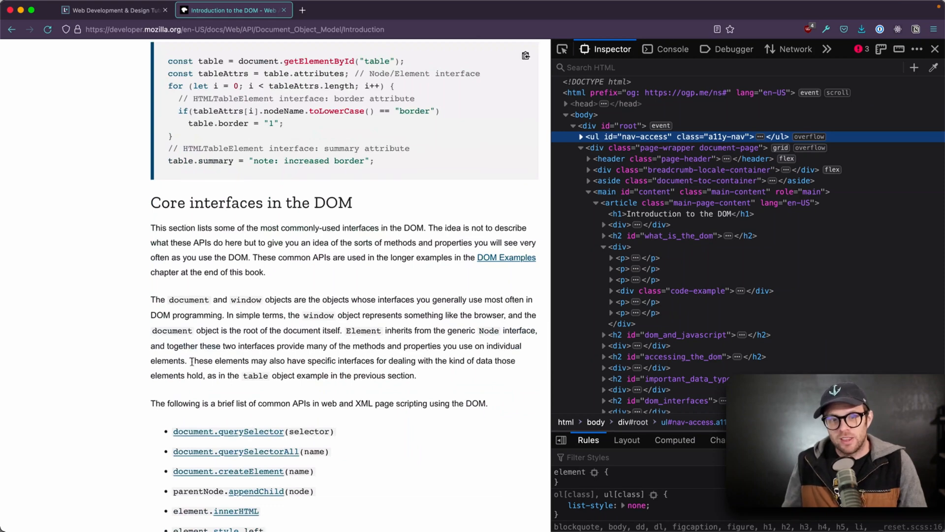
pyautogui.moveTo(443, 199)
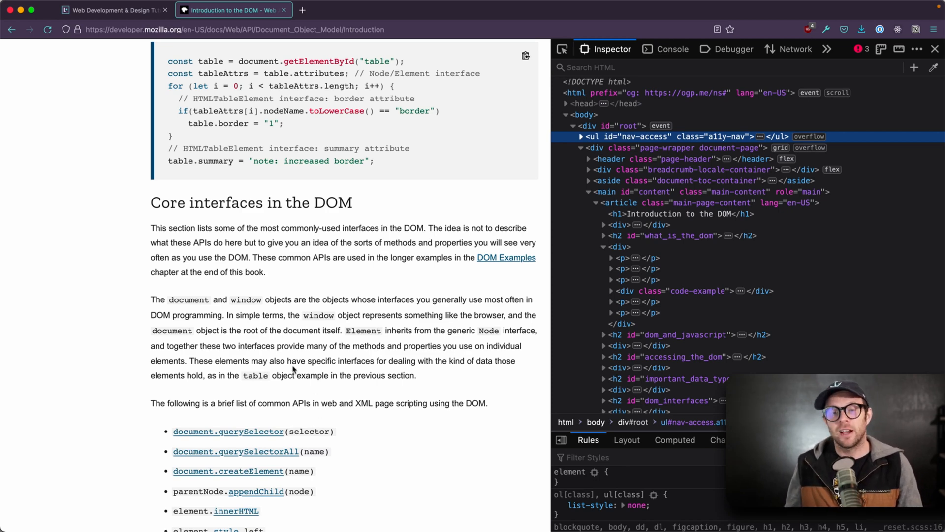
pyautogui.scroll(-3)
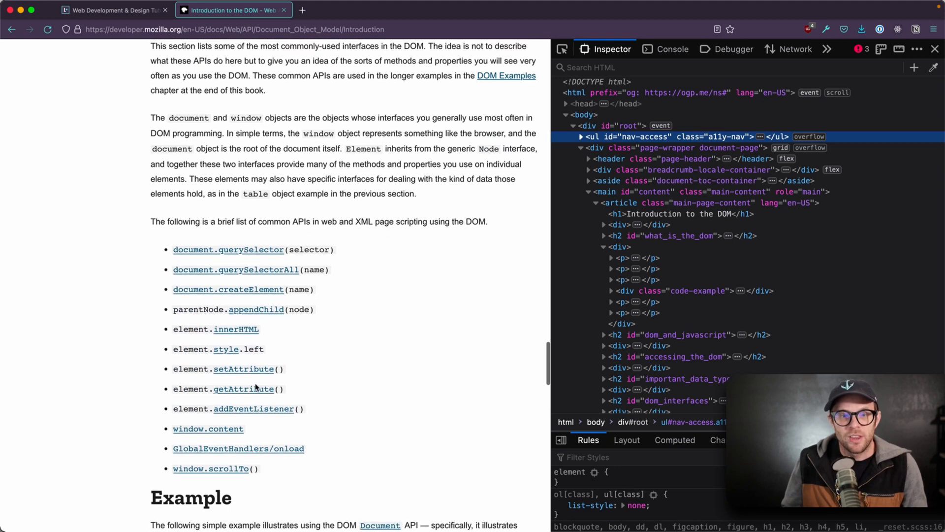
pyautogui.scroll(-3)
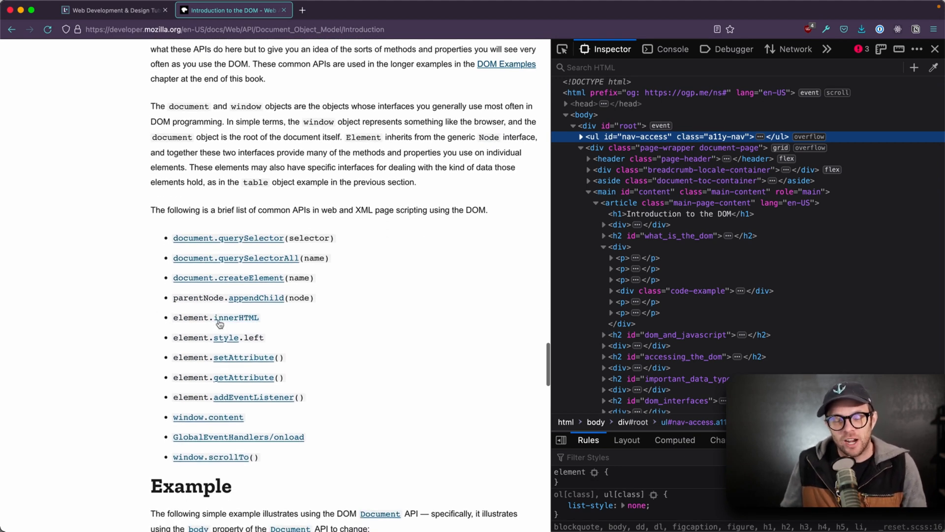
pyautogui.moveTo(223, 374)
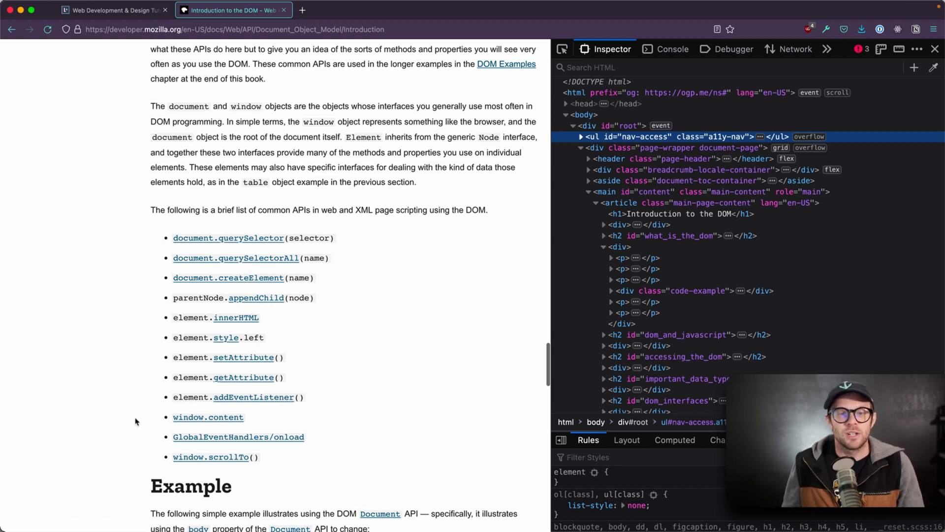
pyautogui.moveTo(190, 282)
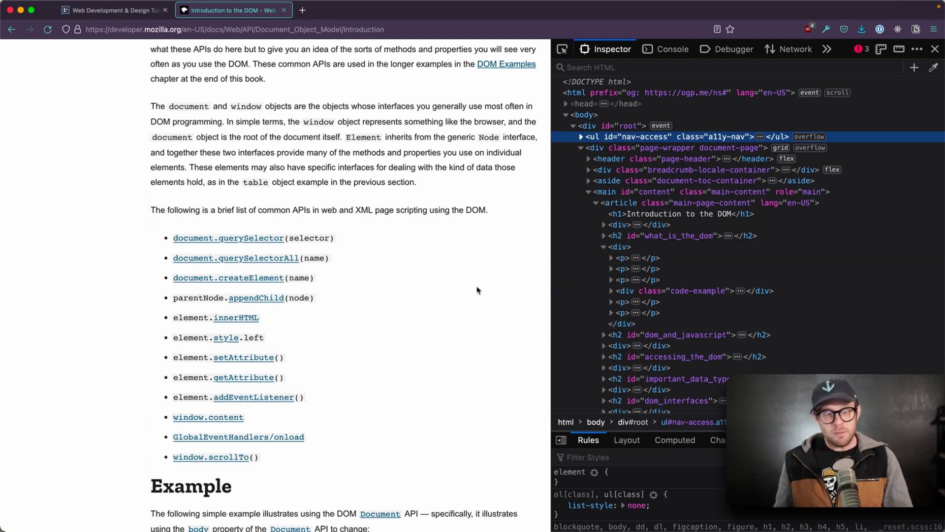
pyautogui.scroll(-3)
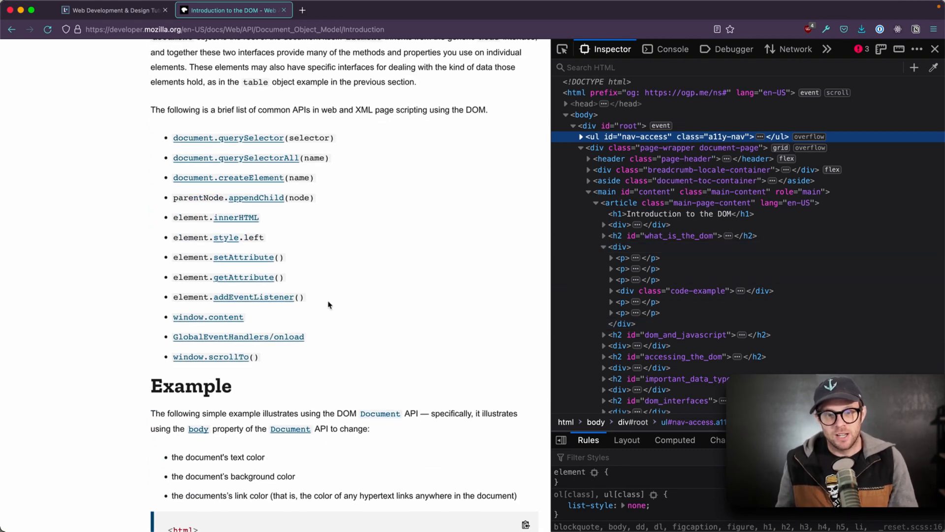
pyautogui.moveTo(188, 146)
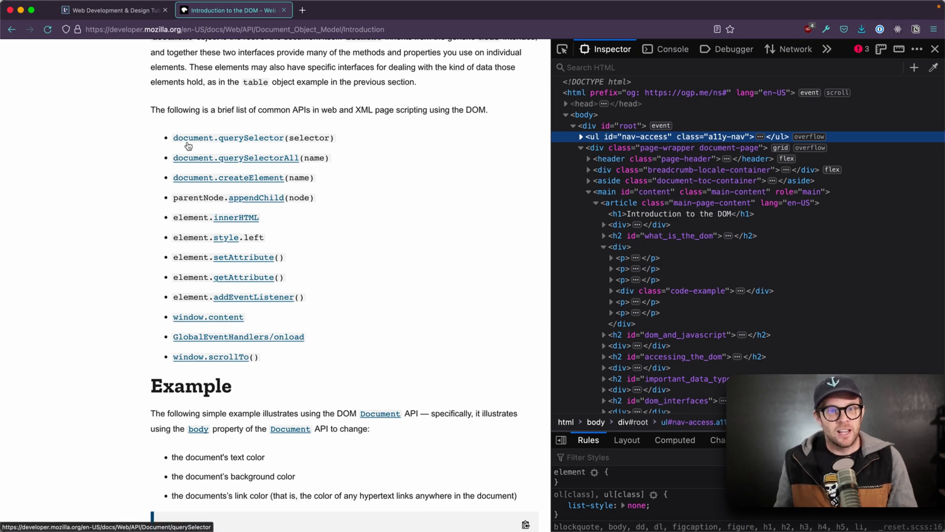
pyautogui.moveTo(236, 142)
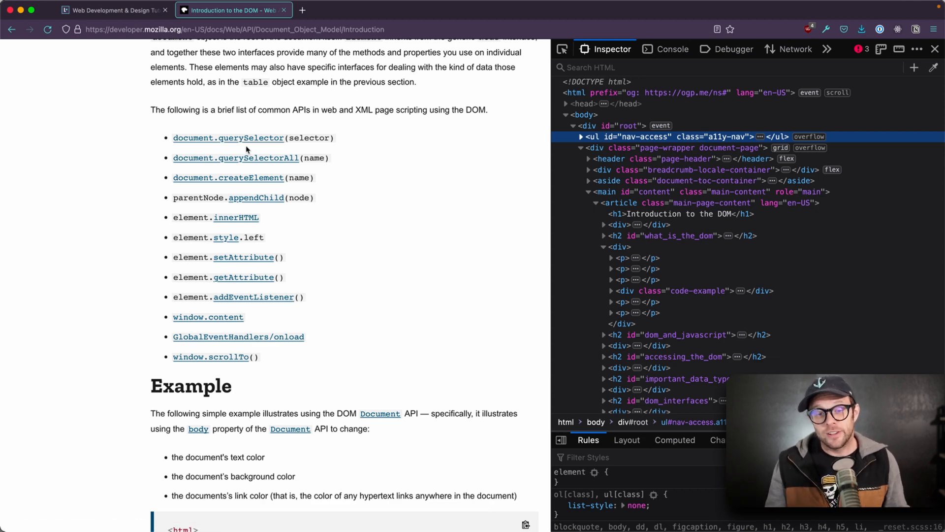
pyautogui.scroll(-3)
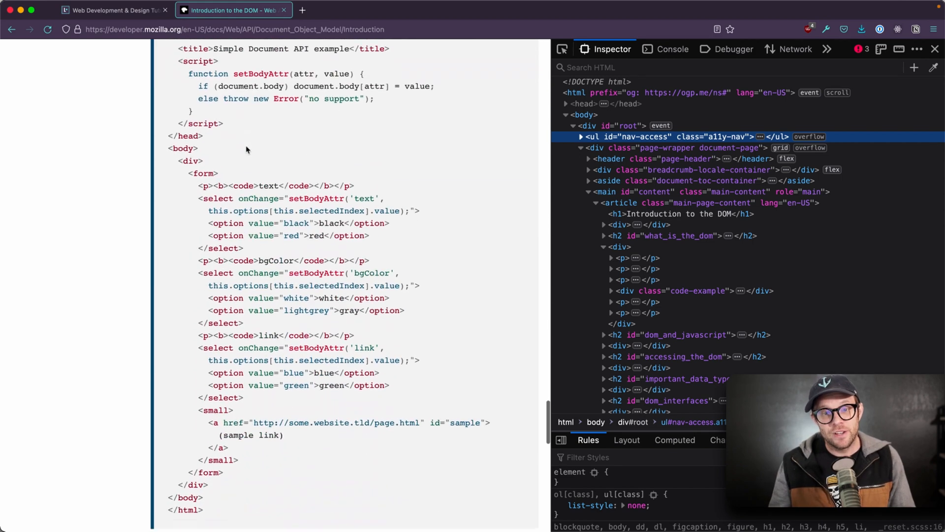
# Step: Send the ul#nav-access node from the Inspector to the console via Use in Console
pyautogui.scroll(-3)
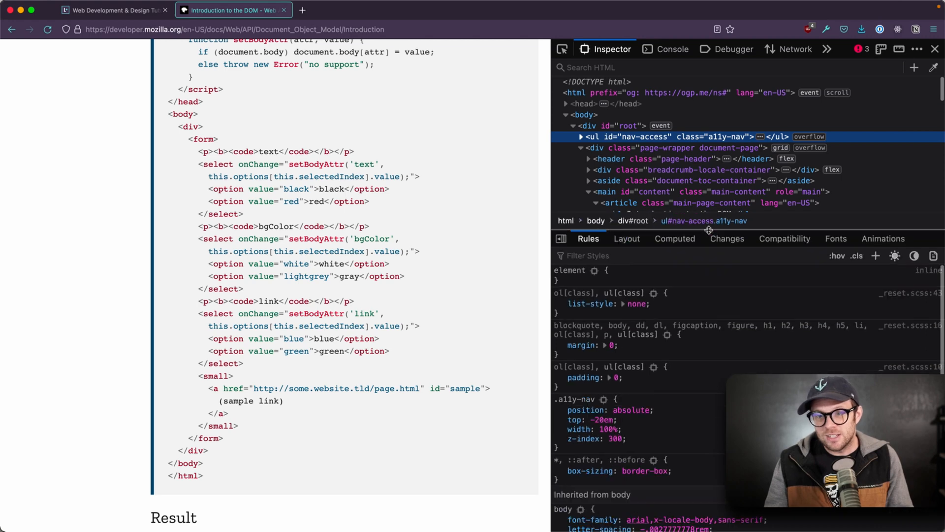
pyautogui.moveTo(596, 139)
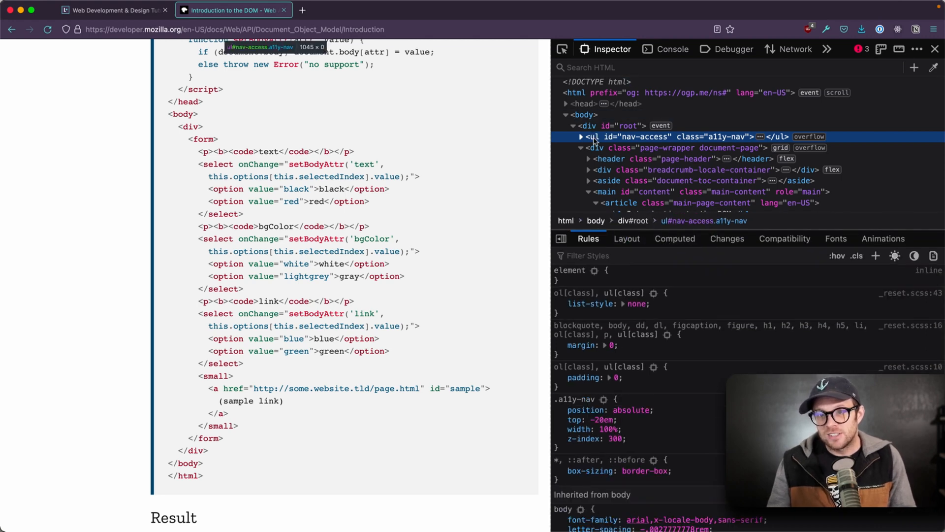
pyautogui.rightClick(596, 135)
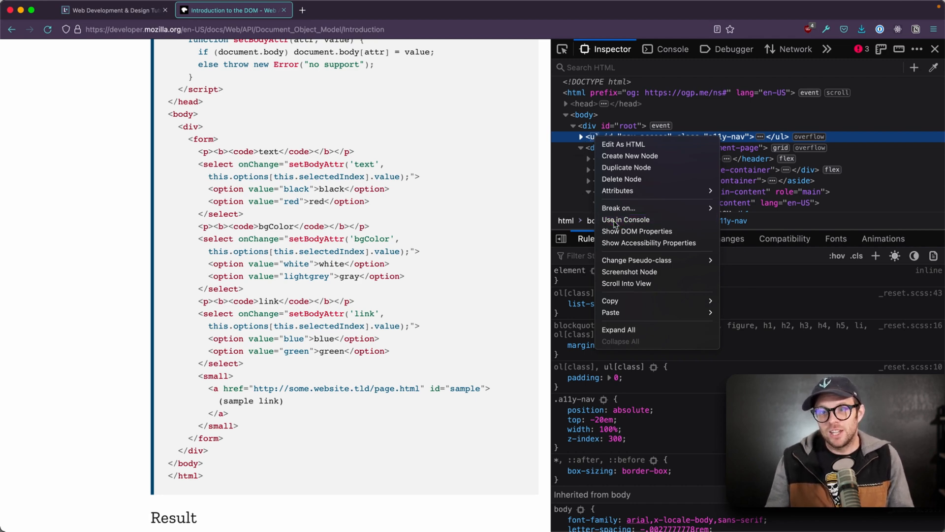
pyautogui.click(625, 219)
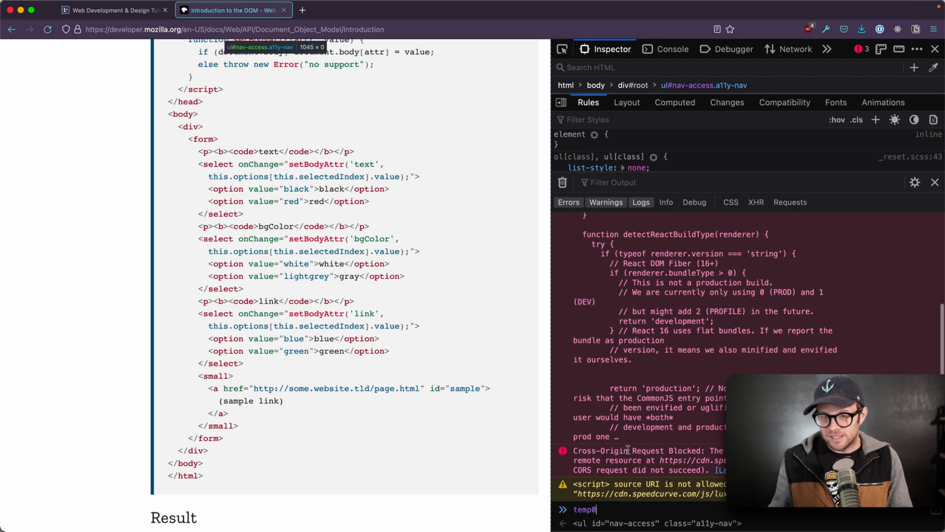
# Step: Log temp0 and expand the ul object to read properties like className, nodeName and textContent
pyautogui.press('Enter')
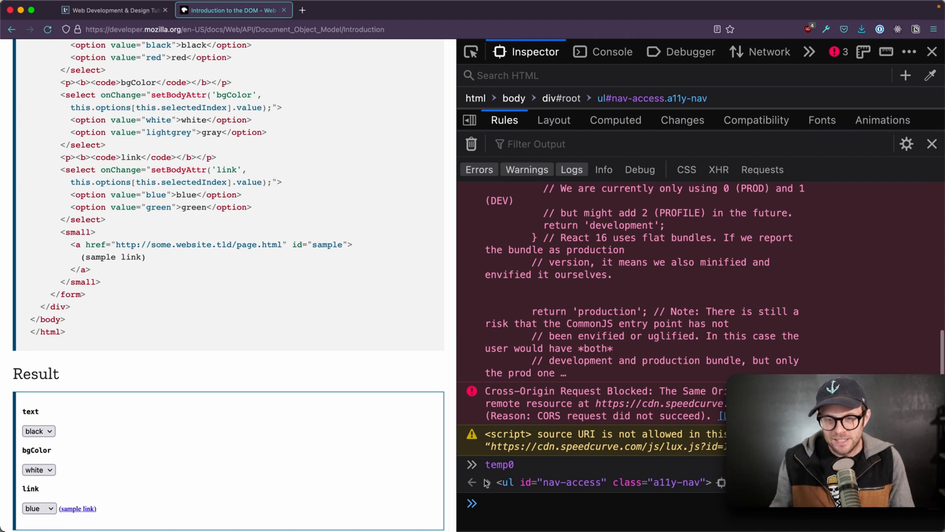
pyautogui.click(488, 483)
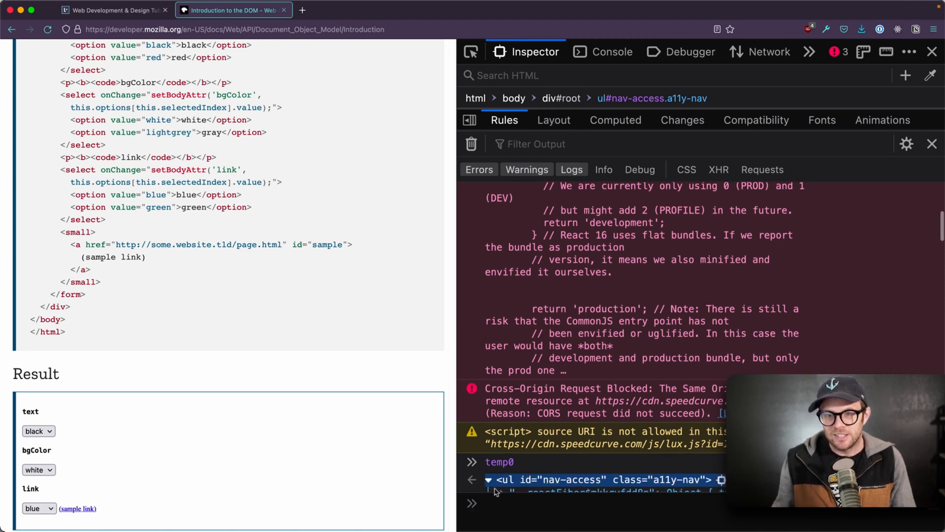
pyautogui.click(488, 492)
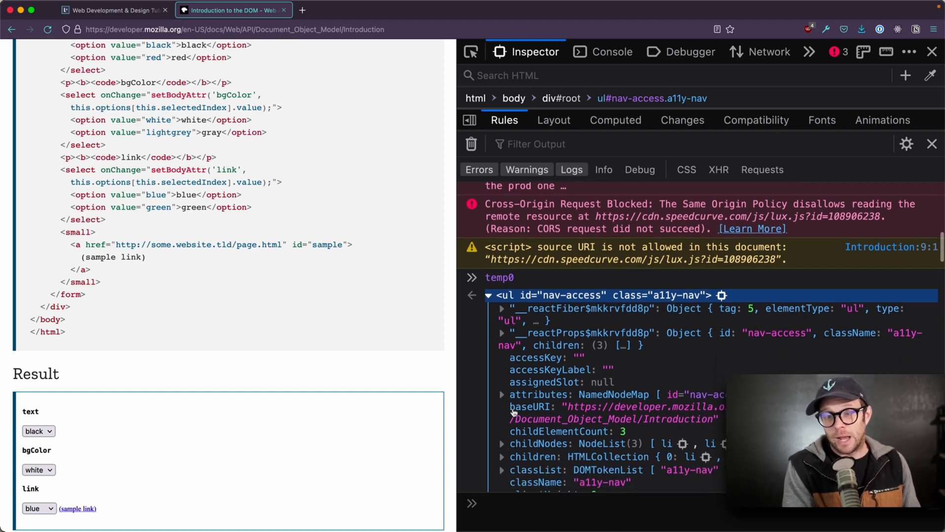
pyautogui.scroll(-3)
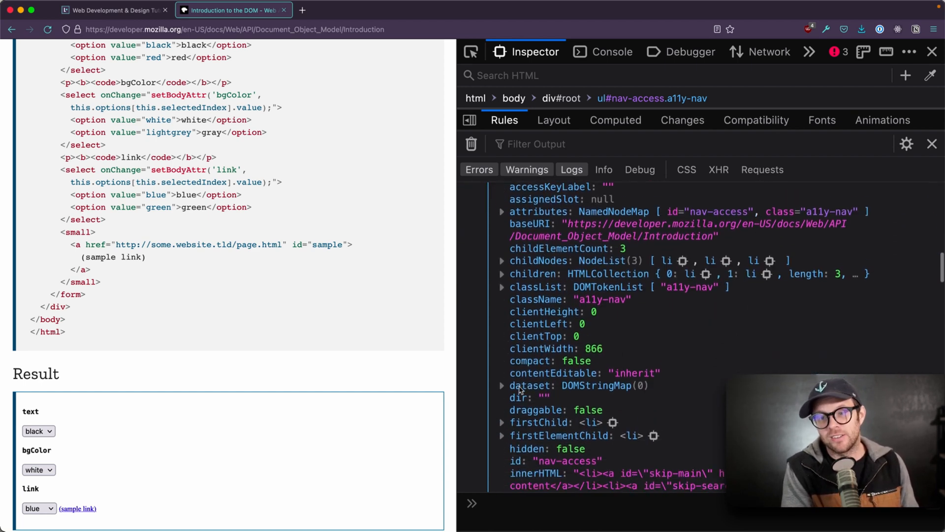
pyautogui.scroll(-3)
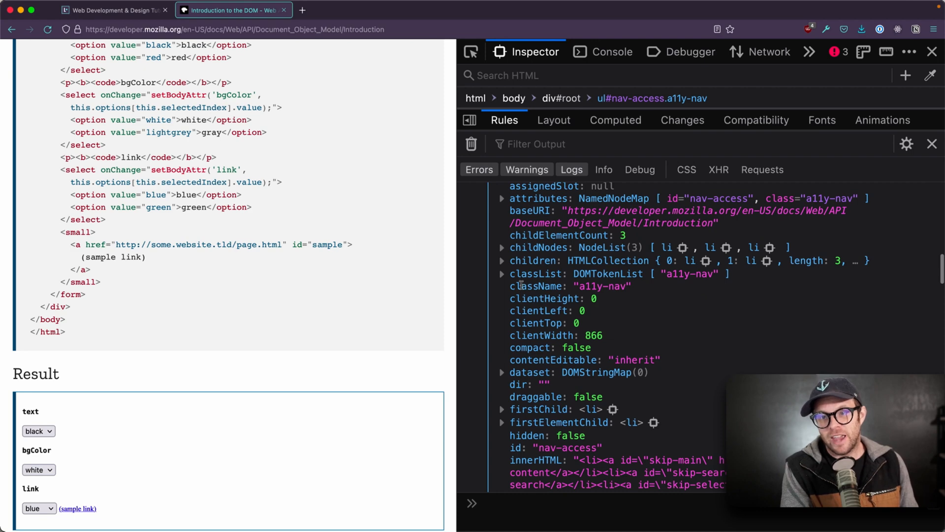
pyautogui.doubleClick(596, 286)
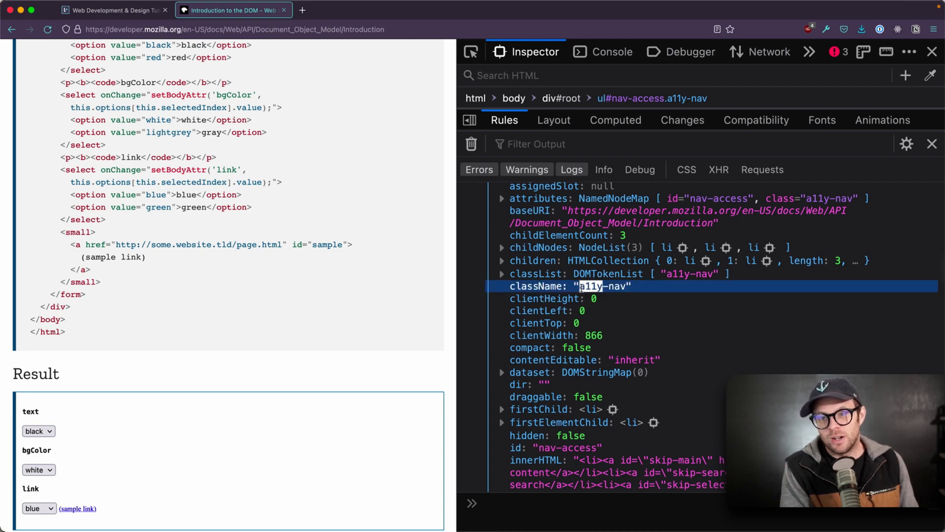
pyautogui.scroll(-3)
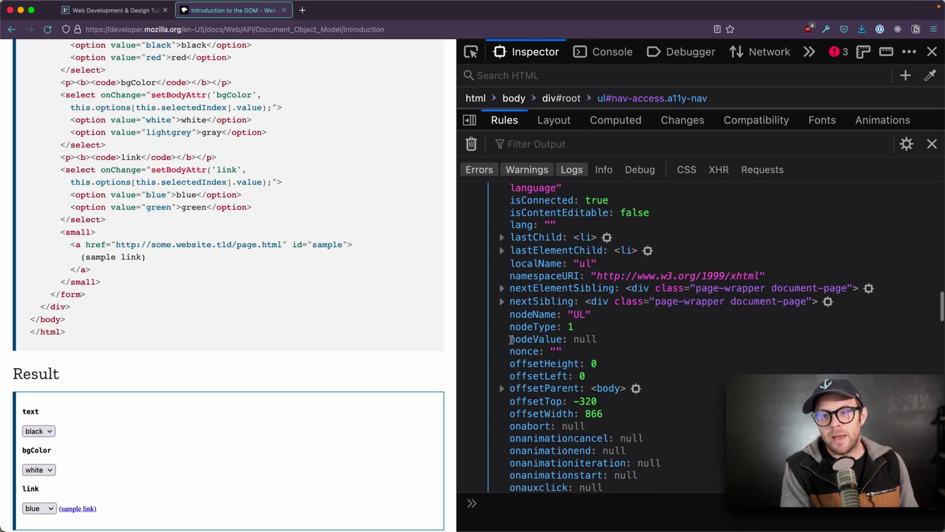
pyautogui.scroll(-3)
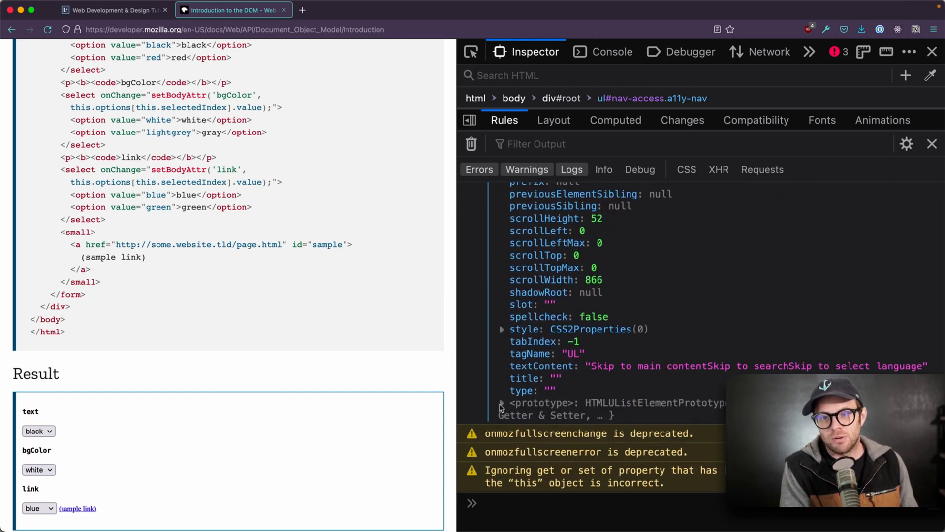
# Step: Expand the element's prototype entry in the console output
pyautogui.click(502, 403)
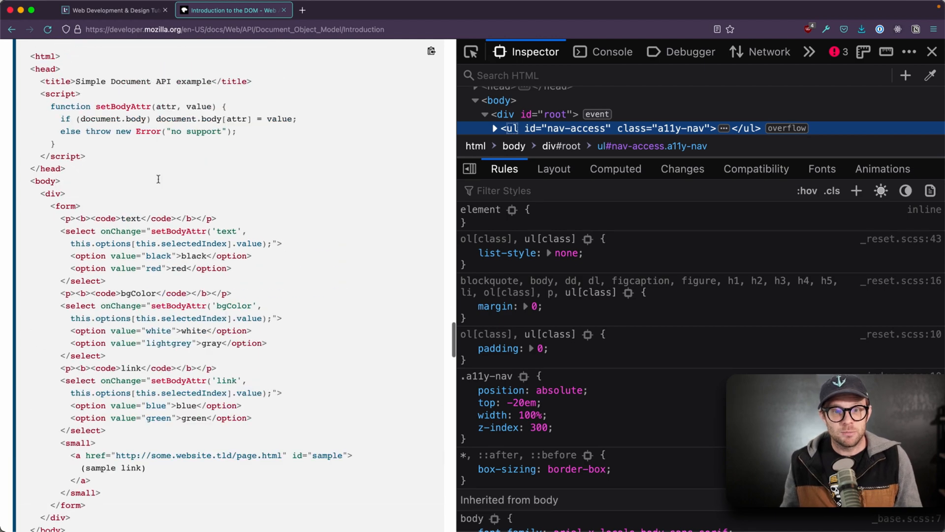
# Step: Scroll the article back up toward the What is the DOM? section
pyautogui.scroll(-3)
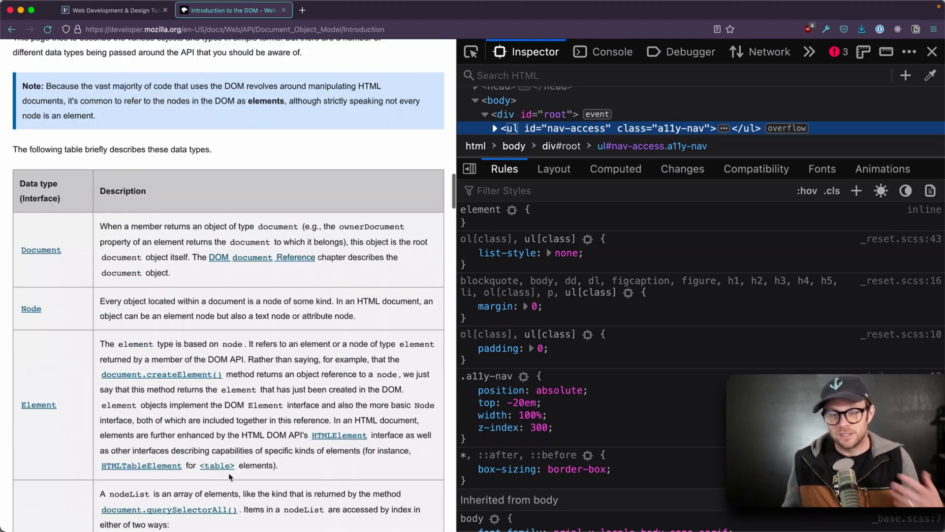
pyautogui.scroll(3)
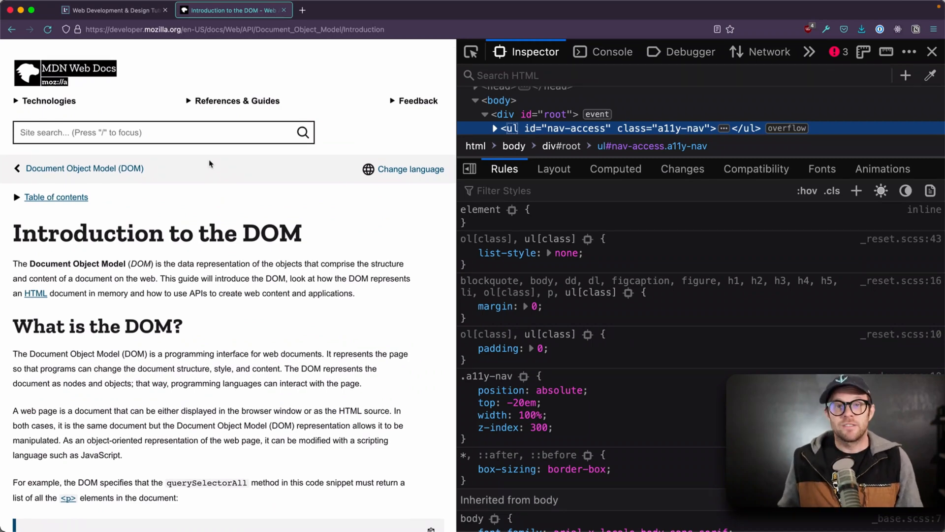
pyautogui.moveTo(205, 351)
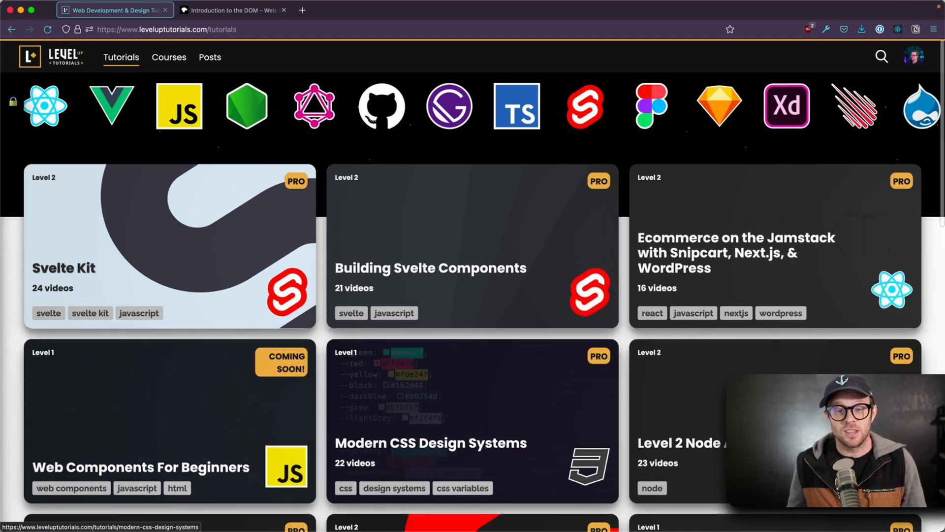
# Step: Scroll through the Level Up Tutorials grid of course cards like Svelte Kit
pyautogui.scroll(-3)
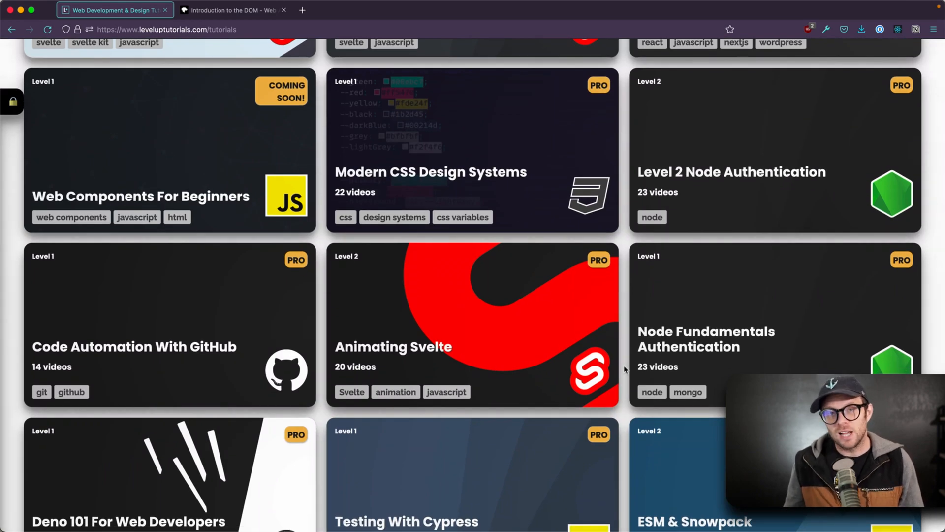
pyautogui.scroll(3)
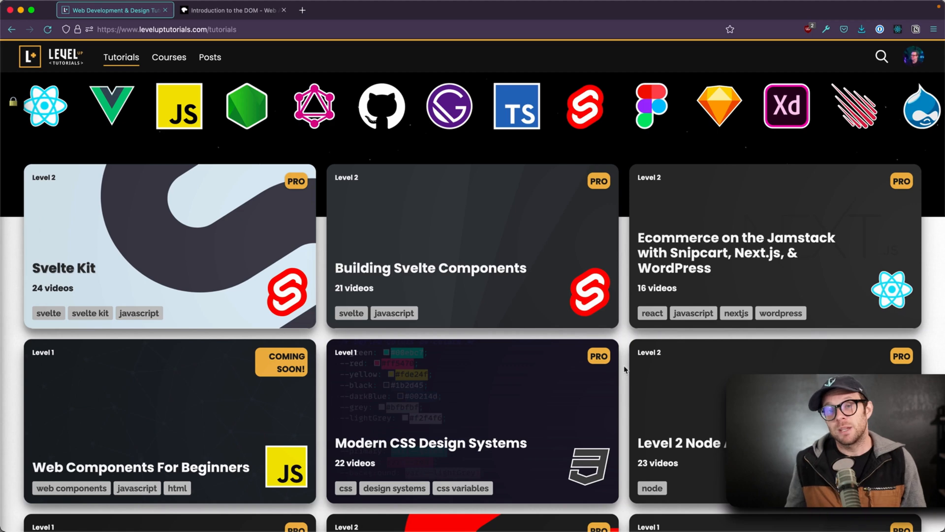